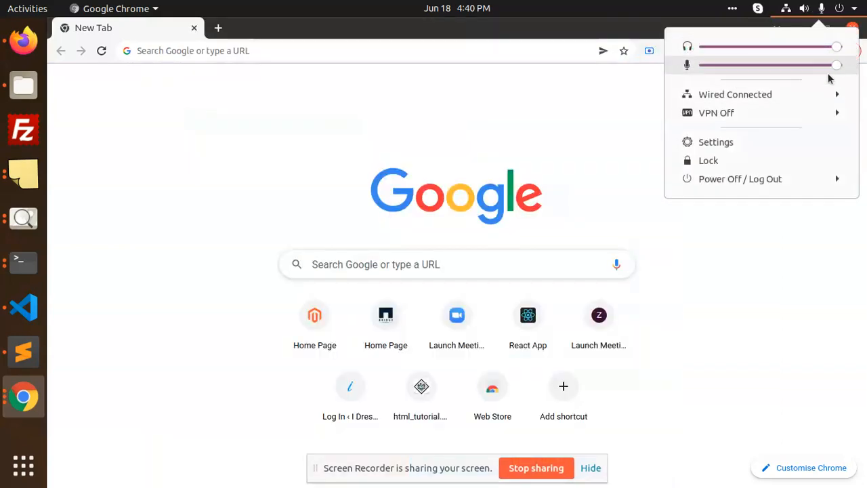
Run the pending nvm install of Node v14.19.3 in Terminal.
{"action": "left_click", "coordinate": [251, 203]}
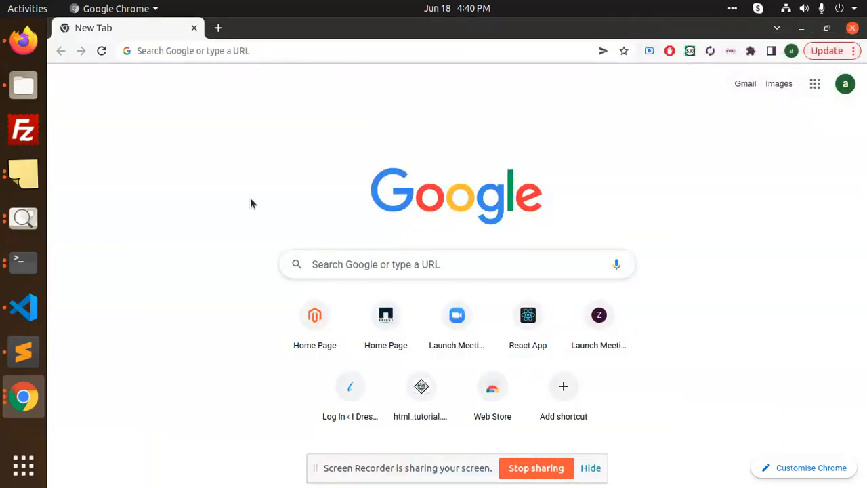
{"action": "left_click", "coordinate": [23, 263]}
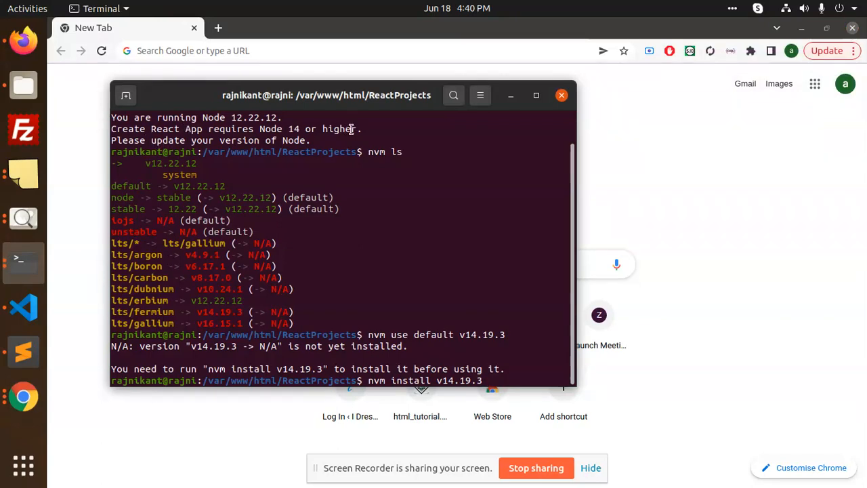
{"action": "mouse_move", "coordinate": [325, 142]}
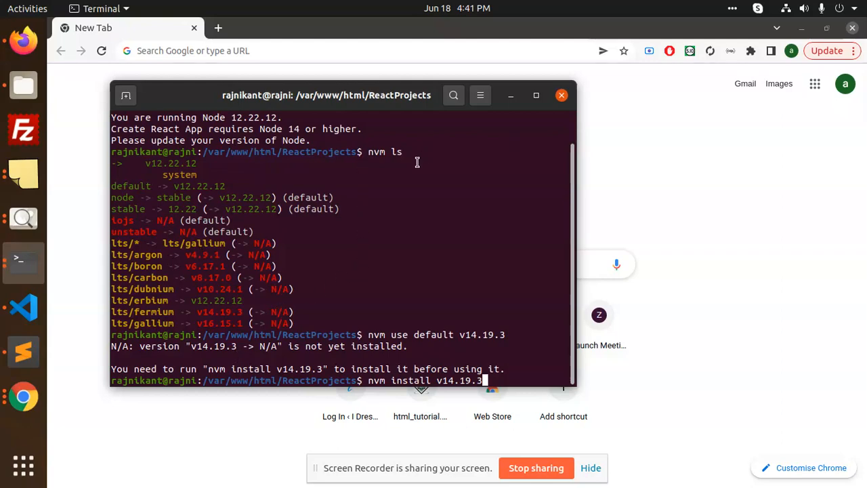
{"action": "mouse_move", "coordinate": [209, 191]}
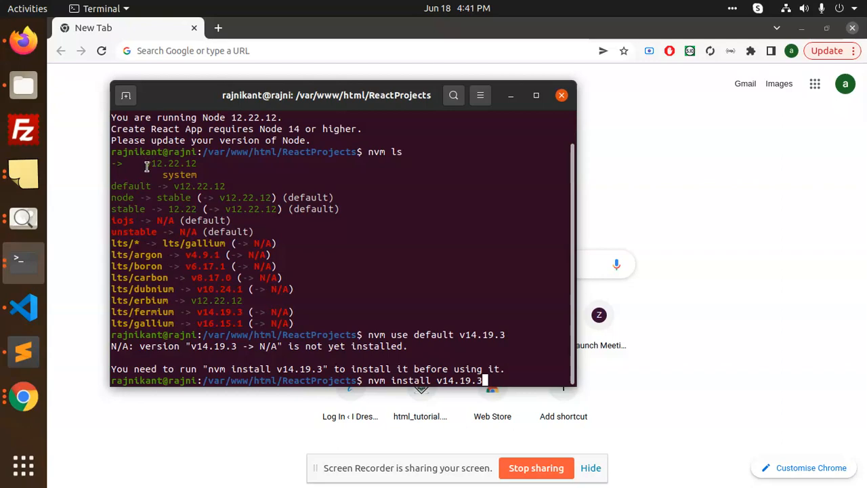
{"action": "double_click", "coordinate": [171, 163]}
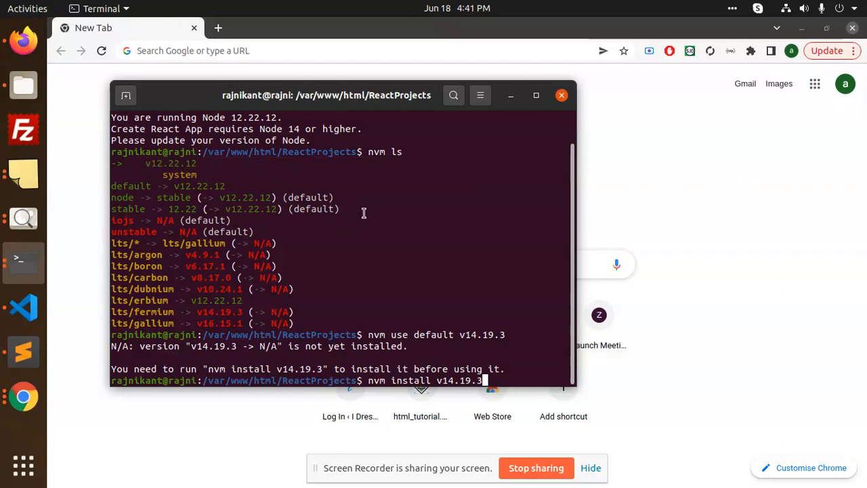
{"action": "mouse_move", "coordinate": [265, 178]}
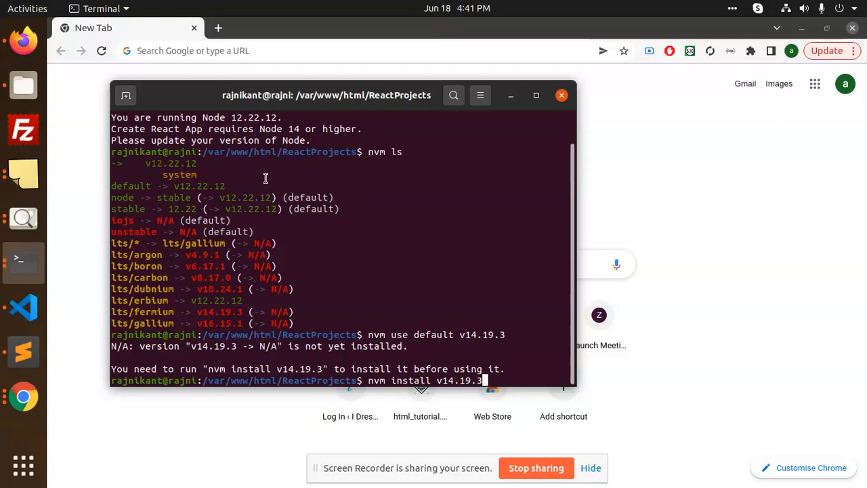
{"action": "mouse_move", "coordinate": [323, 219]}
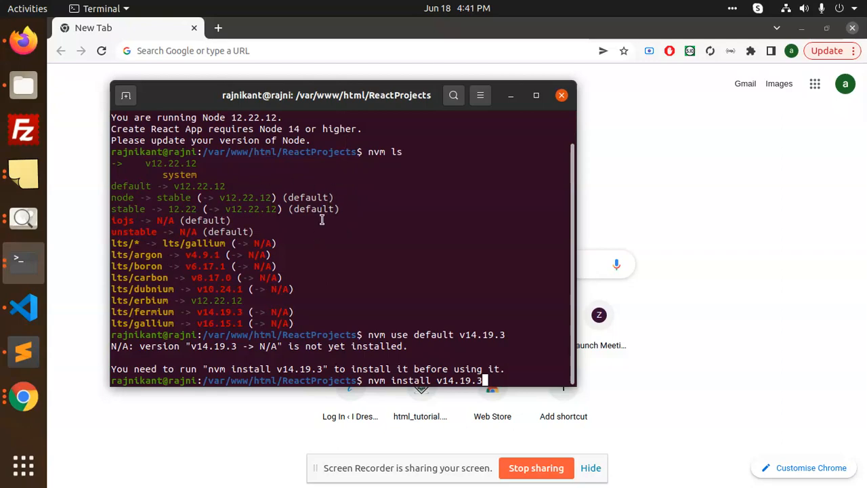
{"action": "mouse_move", "coordinate": [282, 283]}
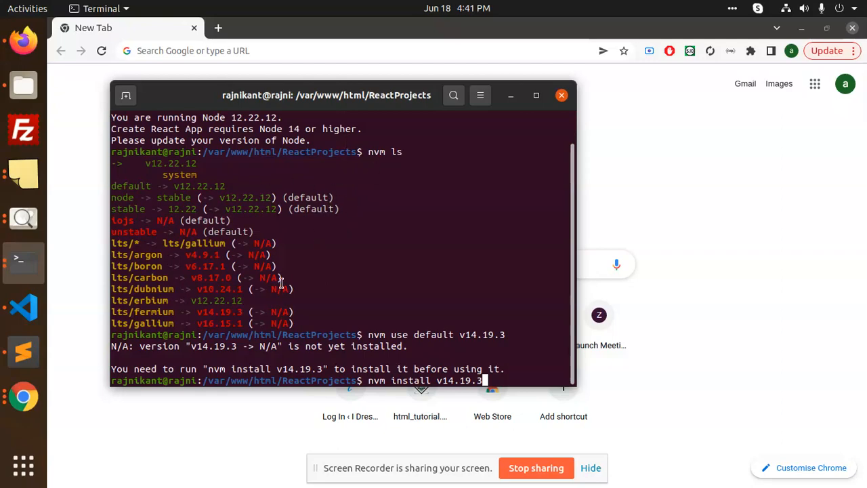
{"action": "mouse_move", "coordinate": [227, 327]}
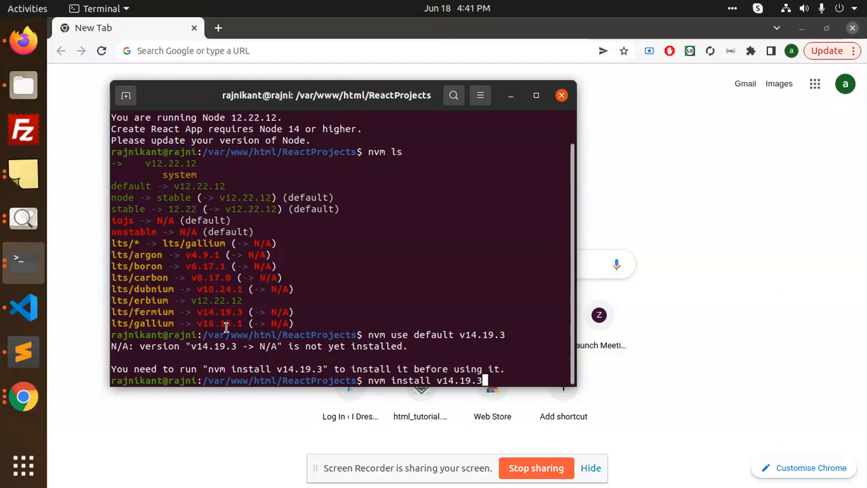
{"action": "mouse_move", "coordinate": [273, 263]}
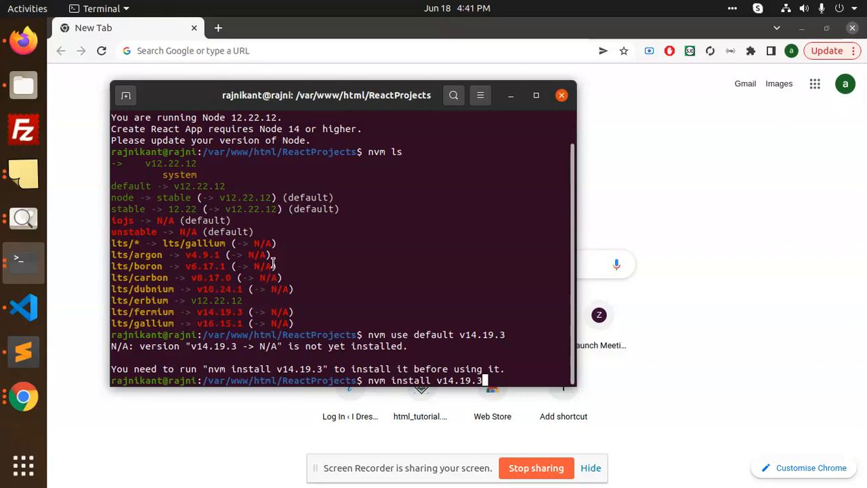
{"action": "mouse_move", "coordinate": [330, 233]}
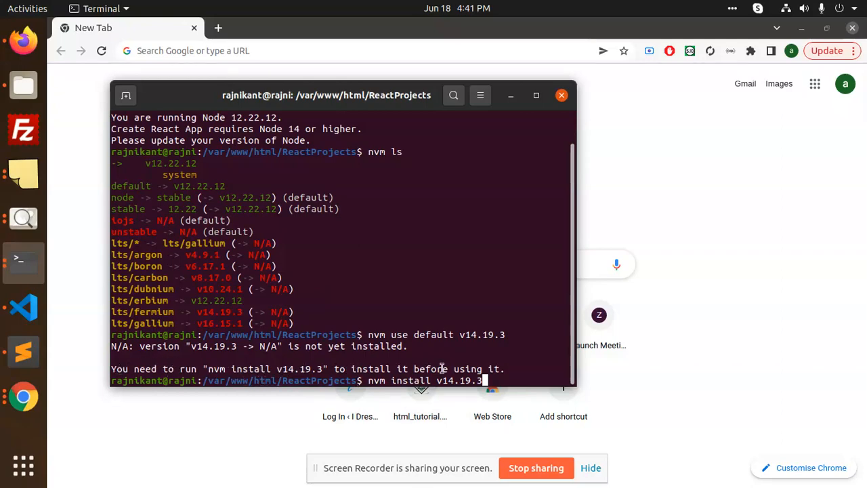
{"action": "mouse_move", "coordinate": [531, 324]}
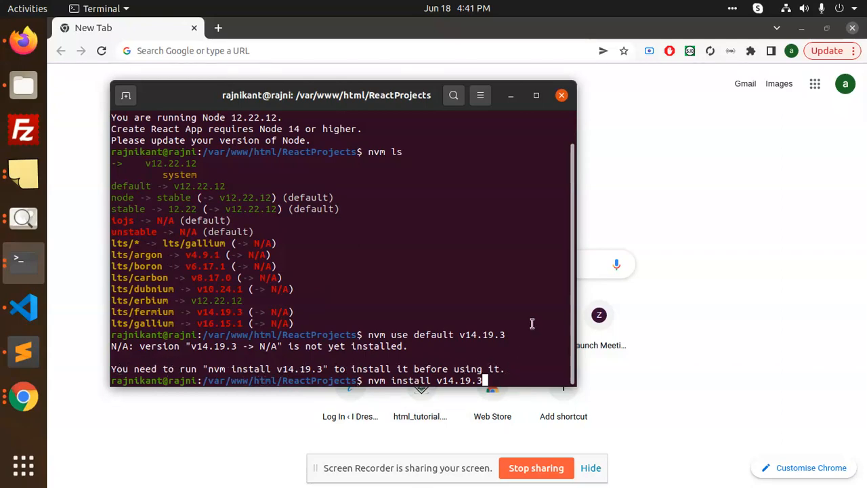
{"action": "key", "text": "Return"}
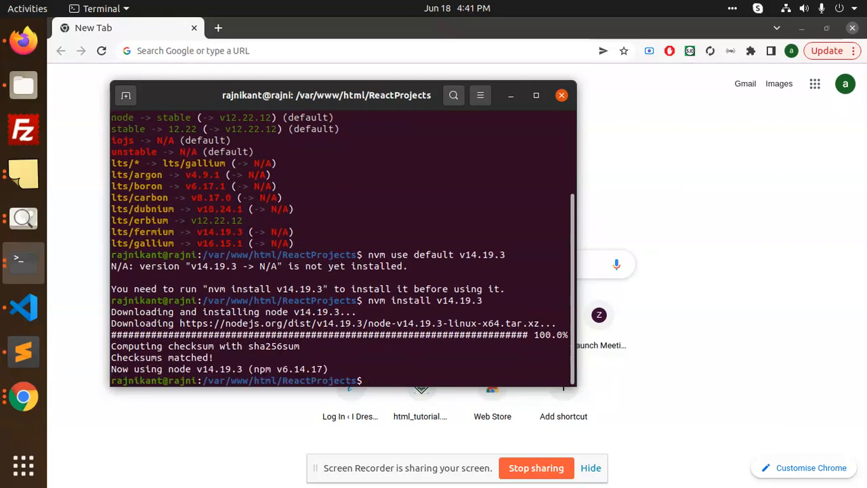
Confirm node -v reports v14.19.3, set it as default, and enter 'npx create-react-app my-app --template typescript'.
{"action": "type", "text": "nod"}
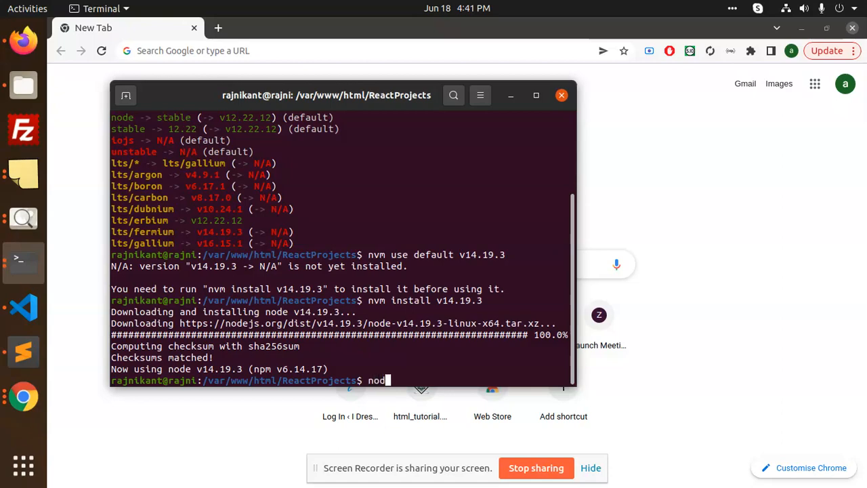
{"action": "type", "text": "e -v"}
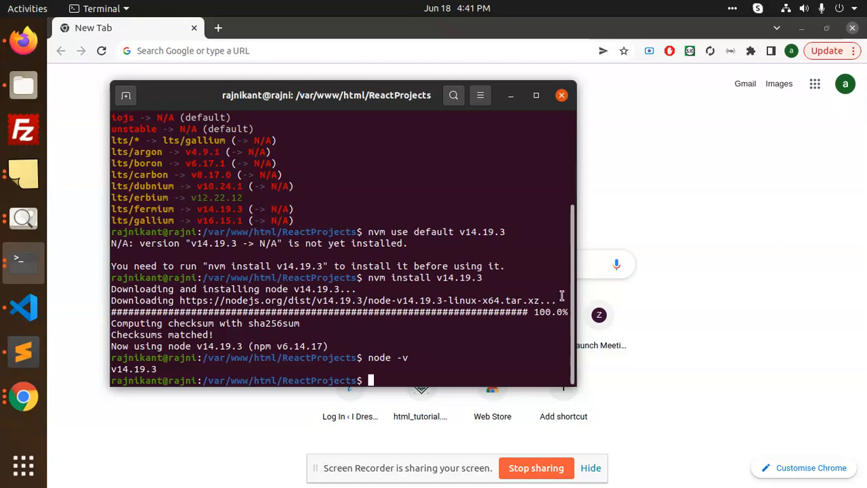
{"action": "type", "text": "nvm install v14.19.3"}
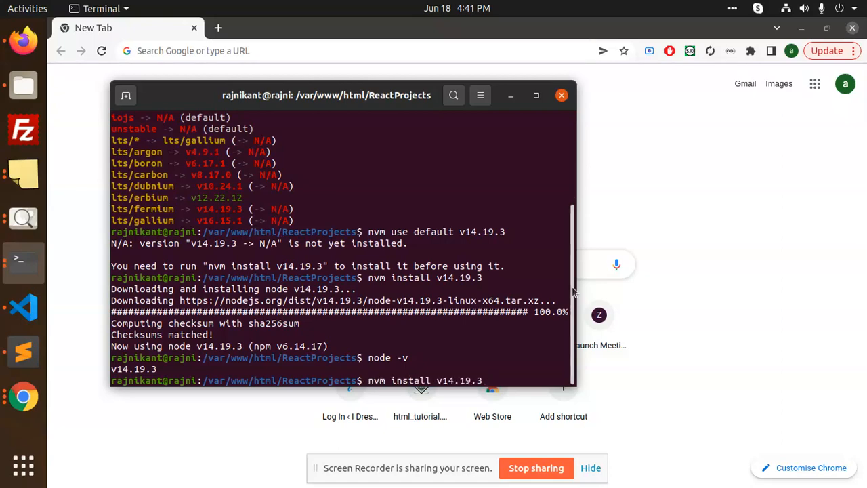
{"action": "type", "text": "nvm use default v14.19.3"}
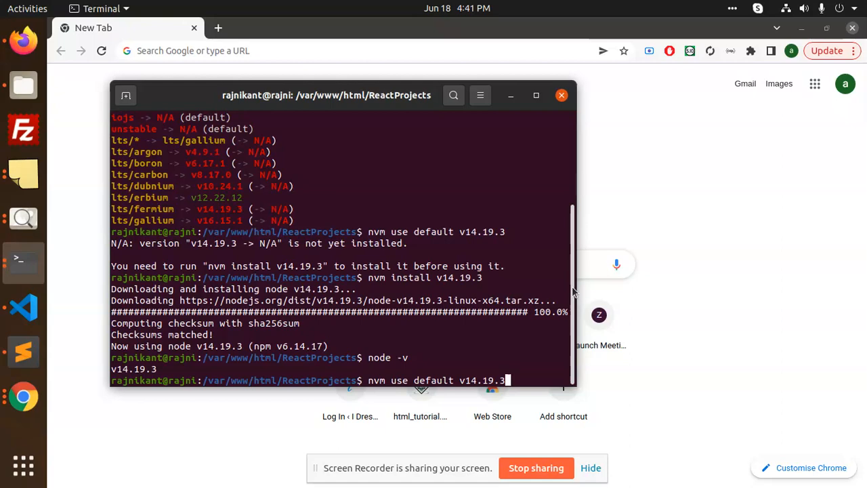
{"action": "type", "text": "npx create-react-app my-app --template typescript"}
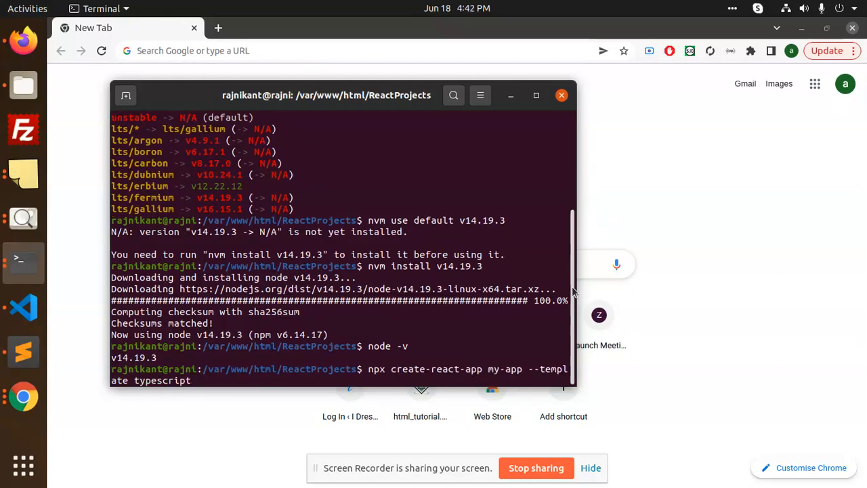
{"action": "mouse_move", "coordinate": [192, 379]}
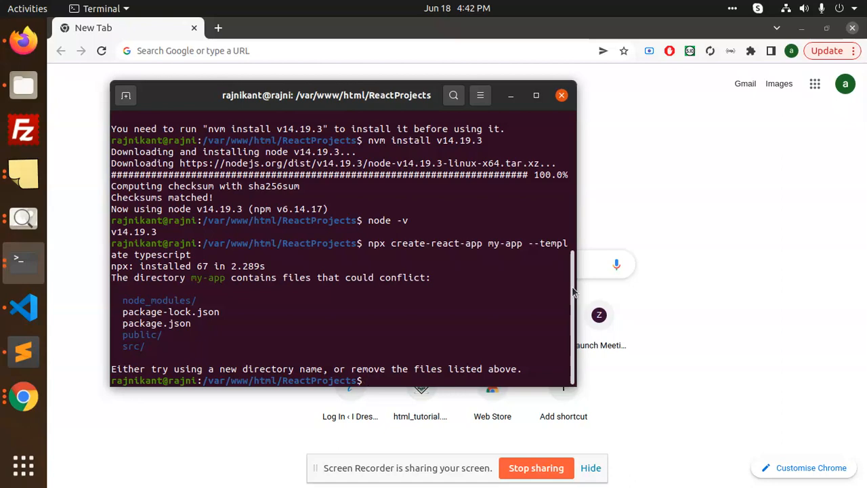
Enter my-app and run npm start so the app serves at localhost:3000.
{"action": "type", "text": "cd"}
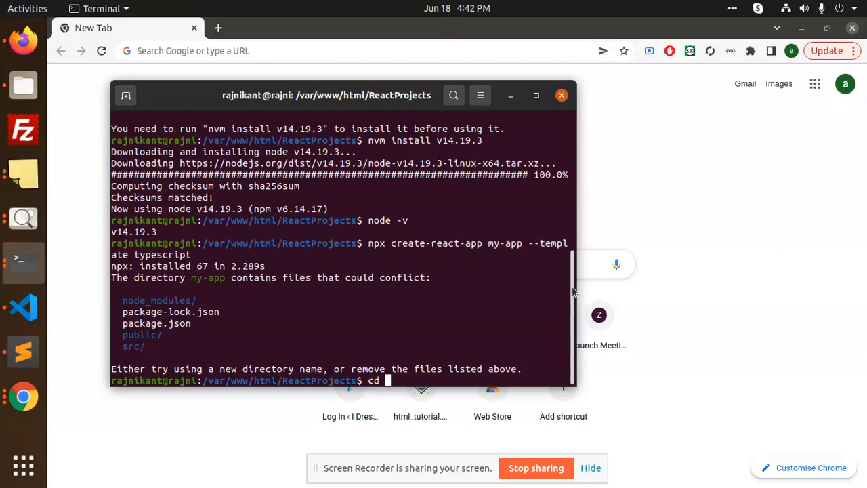
{"action": "key", "text": "Return"}
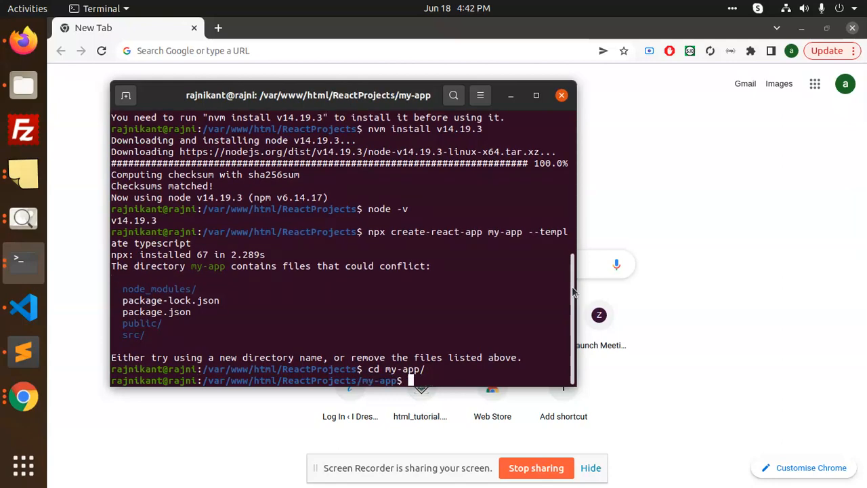
{"action": "type", "text": "npm s"}
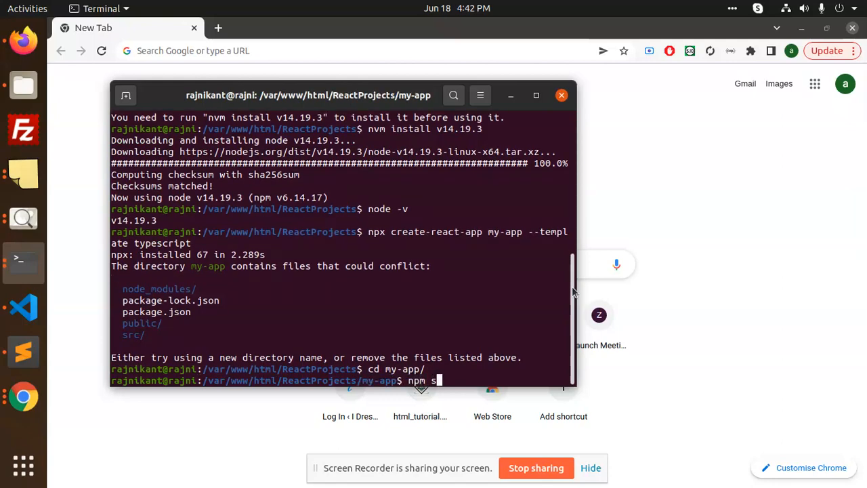
{"action": "key", "text": "Return"}
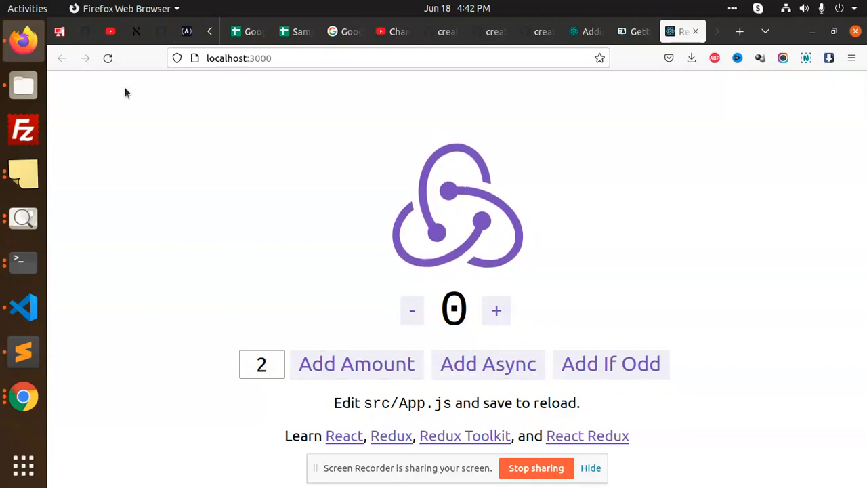
{"action": "mouse_move", "coordinate": [23, 86]}
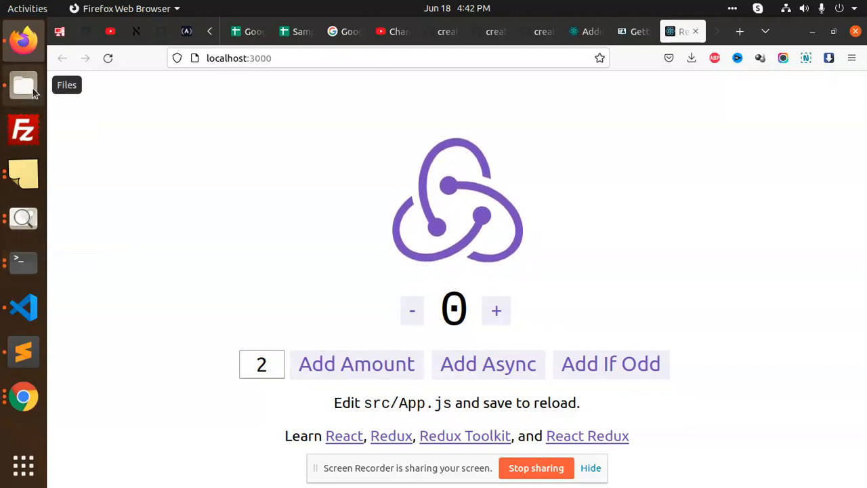
Browse Files into my-app/src showing App.js, index.js, app and features.
{"action": "left_click", "coordinate": [23, 84]}
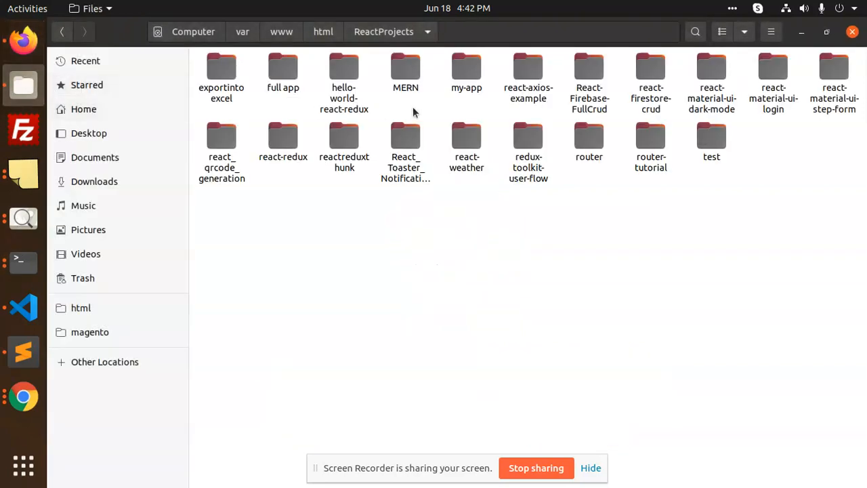
{"action": "mouse_move", "coordinate": [275, 202]}
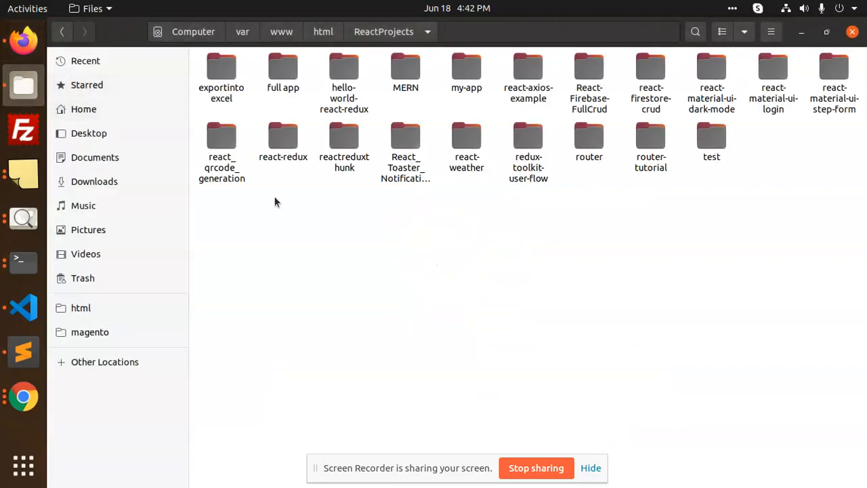
{"action": "mouse_move", "coordinate": [684, 179]}
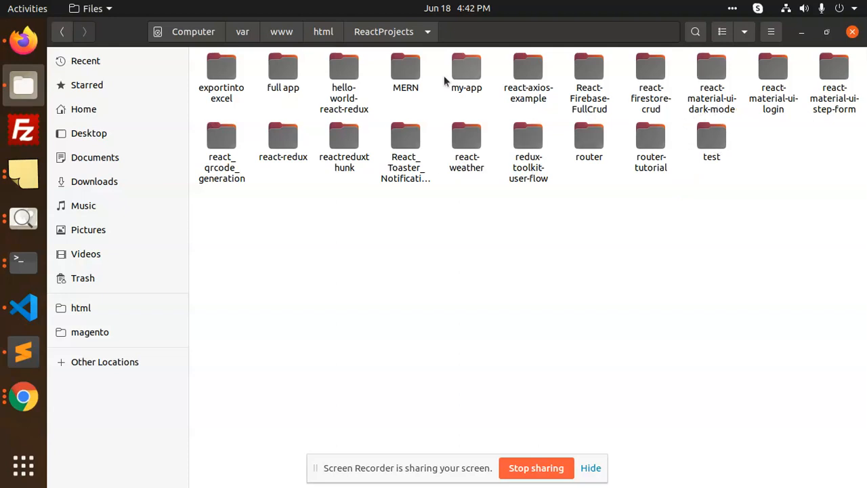
{"action": "double_click", "coordinate": [466, 67]}
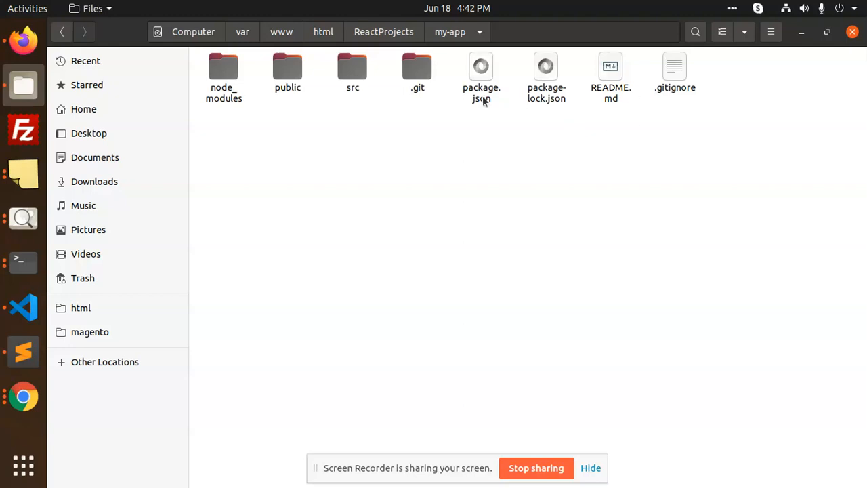
{"action": "double_click", "coordinate": [353, 71]}
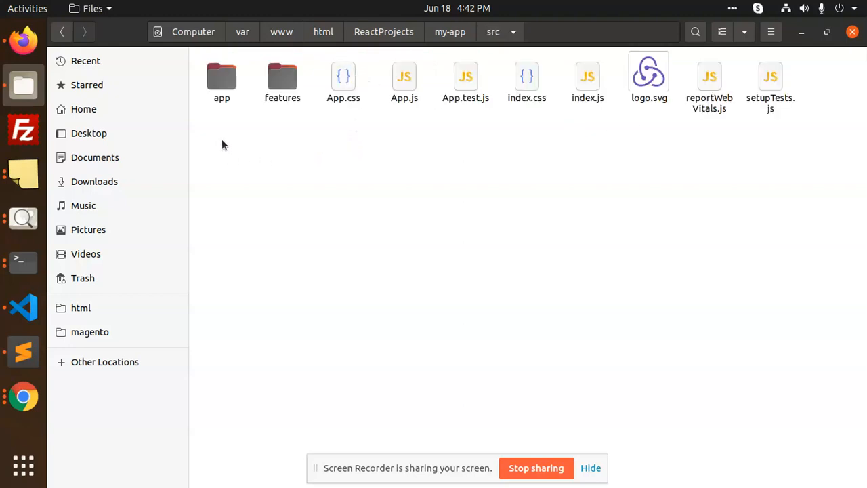
{"action": "mouse_move", "coordinate": [163, 149]}
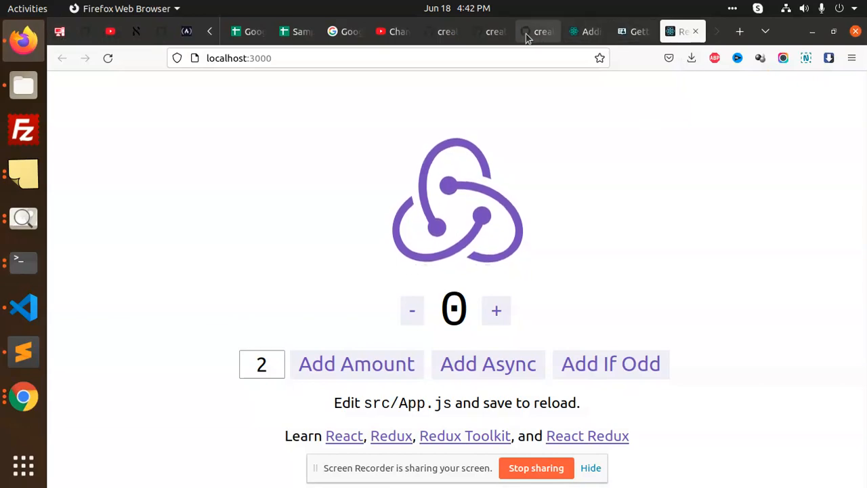
Show the Adding TypeScript docs and select 'npx create-react-app my-app --template typescript'.
{"action": "left_click", "coordinate": [634, 31]}
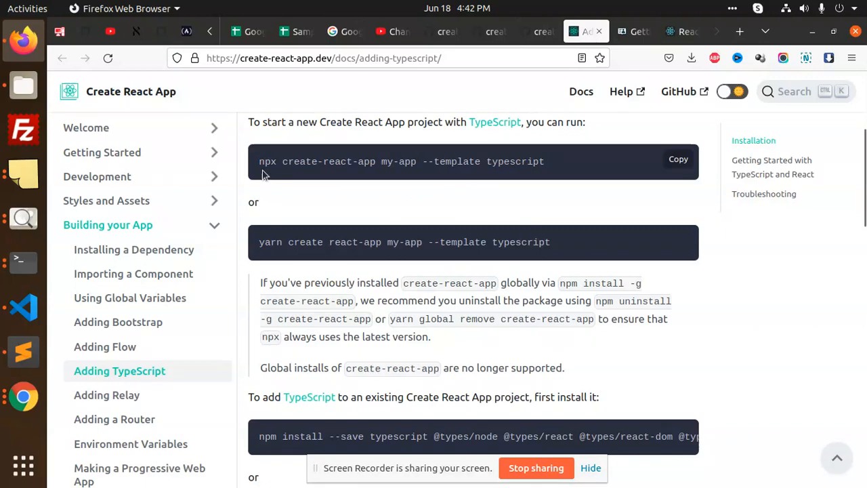
{"action": "mouse_move", "coordinate": [446, 162]}
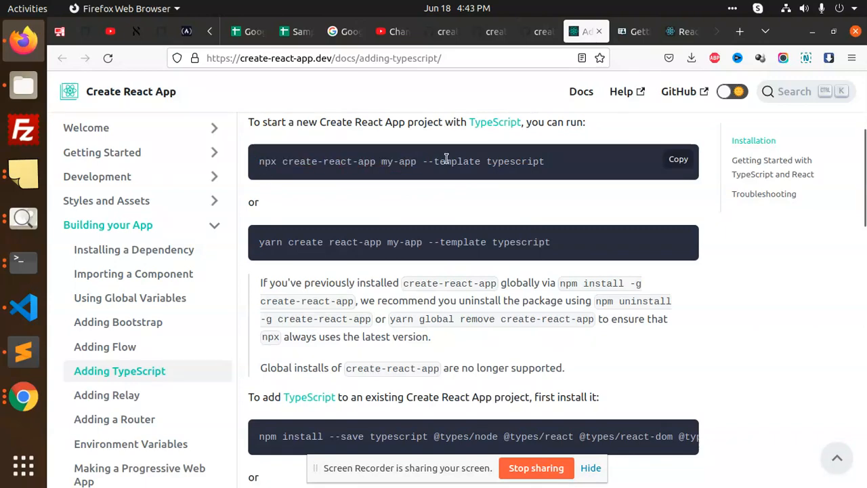
{"action": "scroll", "scroll_direction": "up", "scroll_amount": 3}
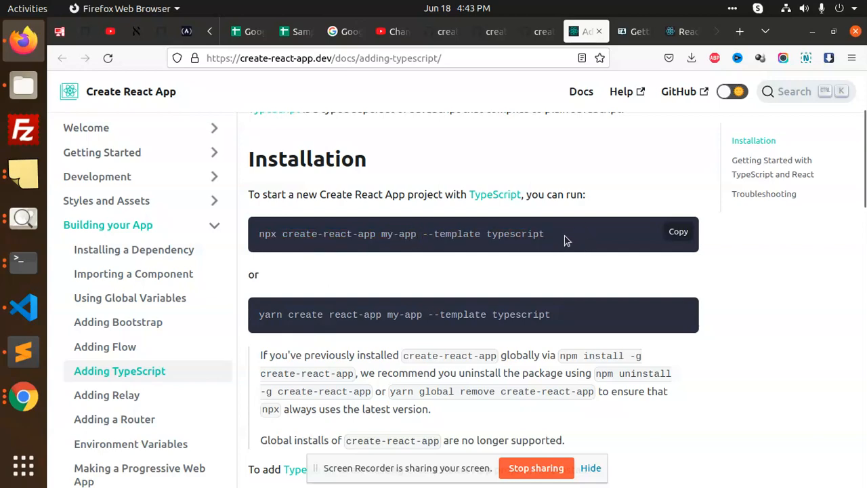
{"action": "triple_click", "coordinate": [400, 233]}
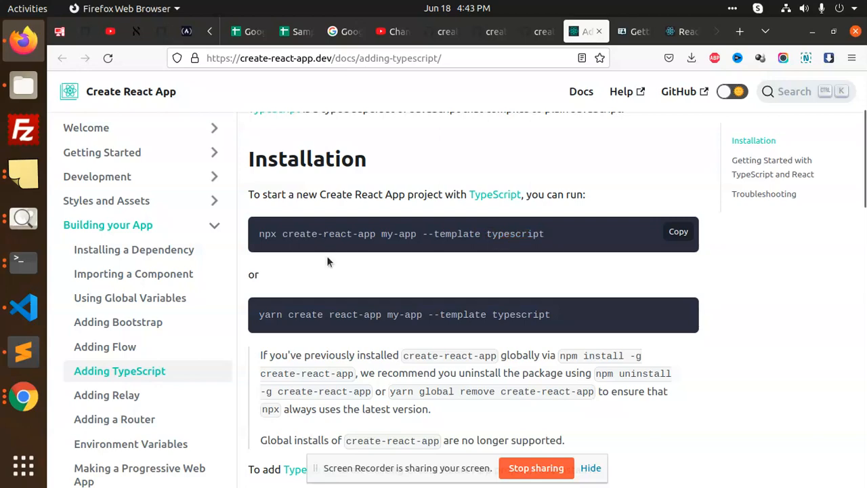
{"action": "mouse_move", "coordinate": [404, 247]}
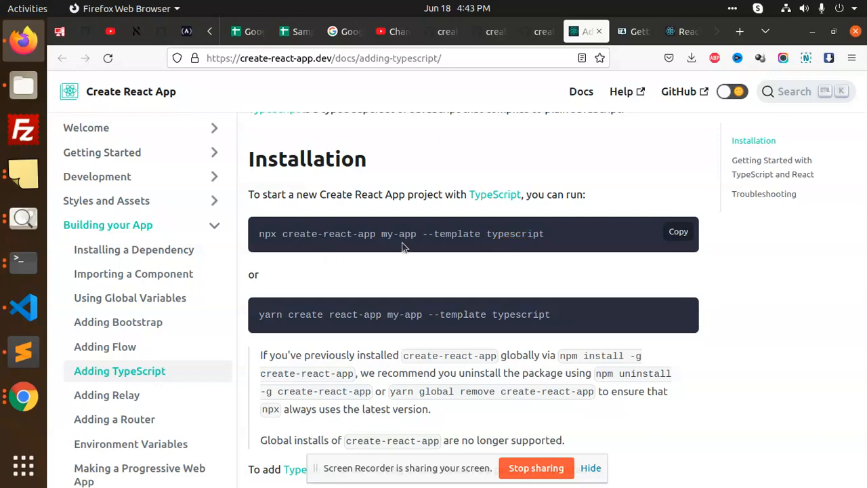
{"action": "mouse_move", "coordinate": [550, 466]}
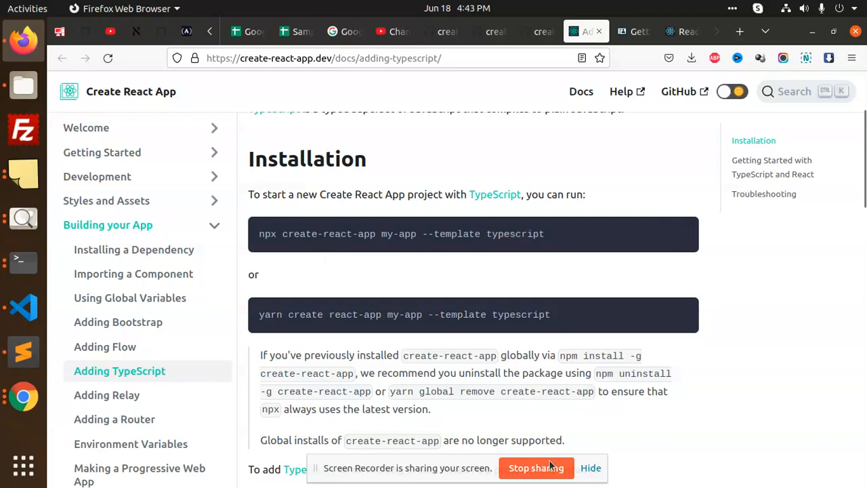